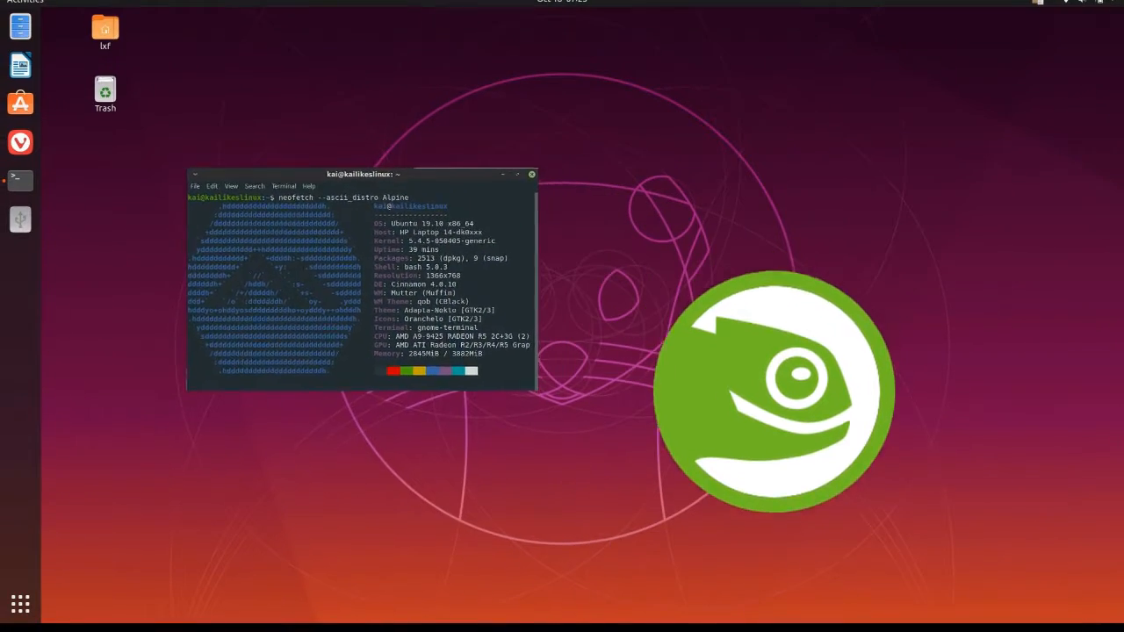
Reposition the terminal window showing the Ubuntu 19.10 neofetch output with the Alpine logo.
left_click_drag(362, 174, 225, 250)
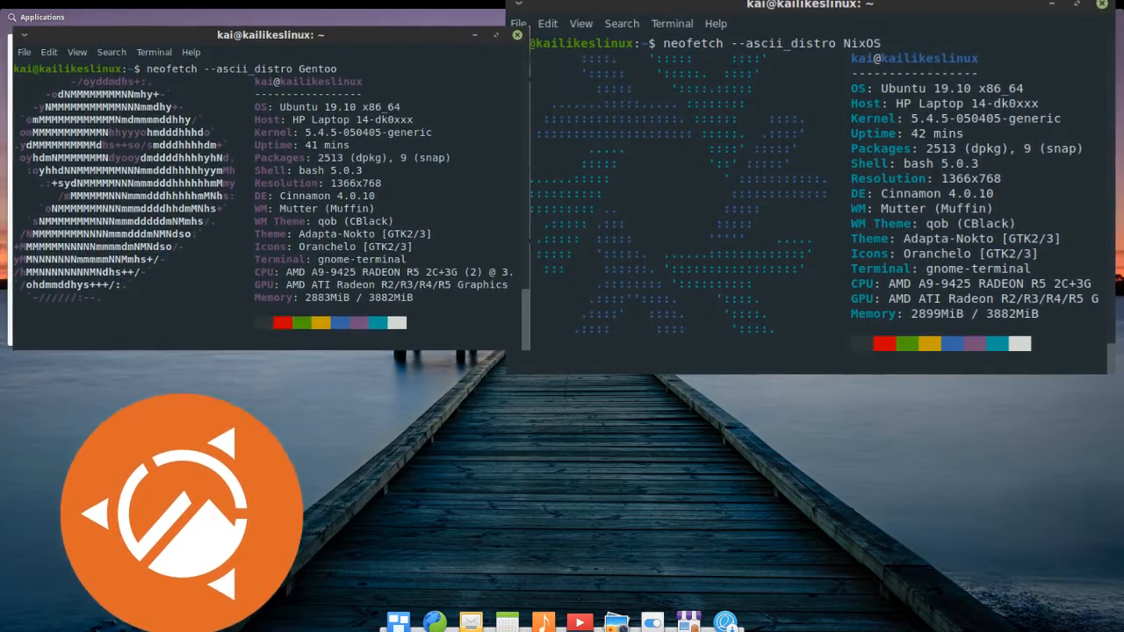
Bring up the desktop's Applications launcher from the top panel.
left_click(37, 17)
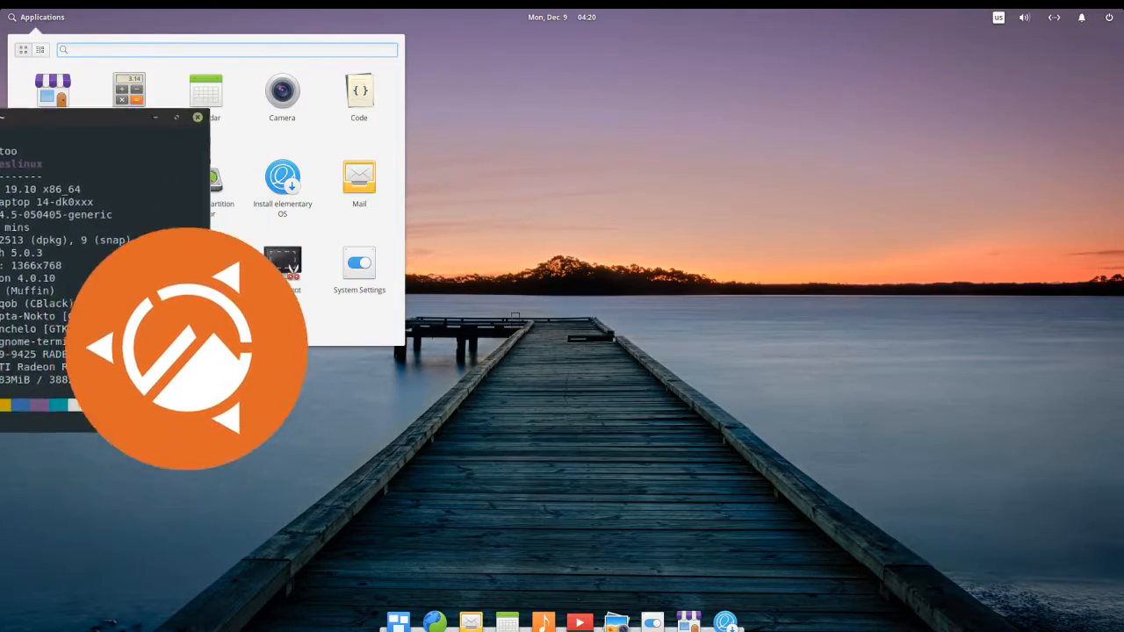